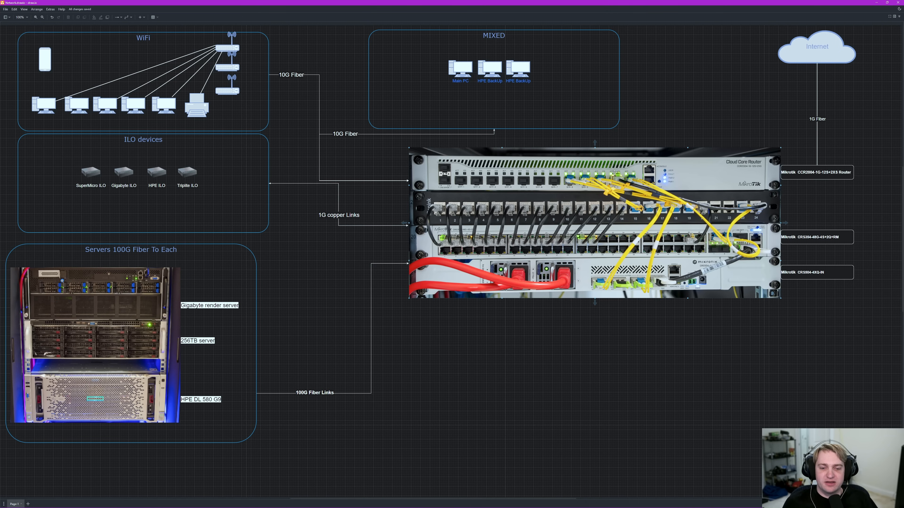
{"action": "mouse_move", "coordinate": [589, 154]}
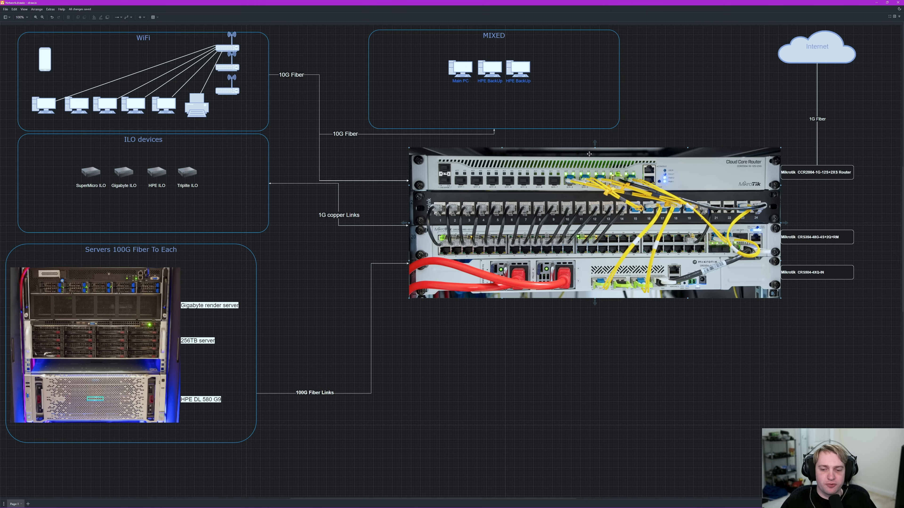
{"action": "mouse_move", "coordinate": [596, 176]}
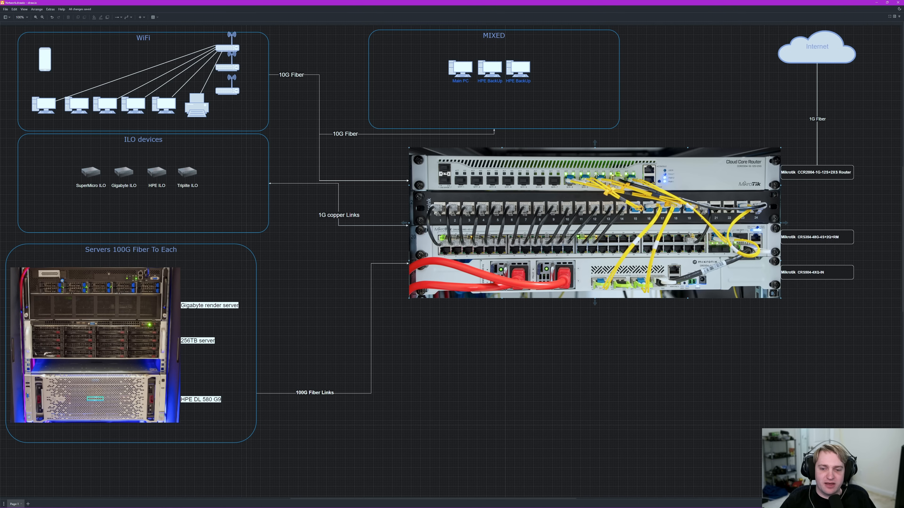
{"action": "mouse_move", "coordinate": [608, 152]}
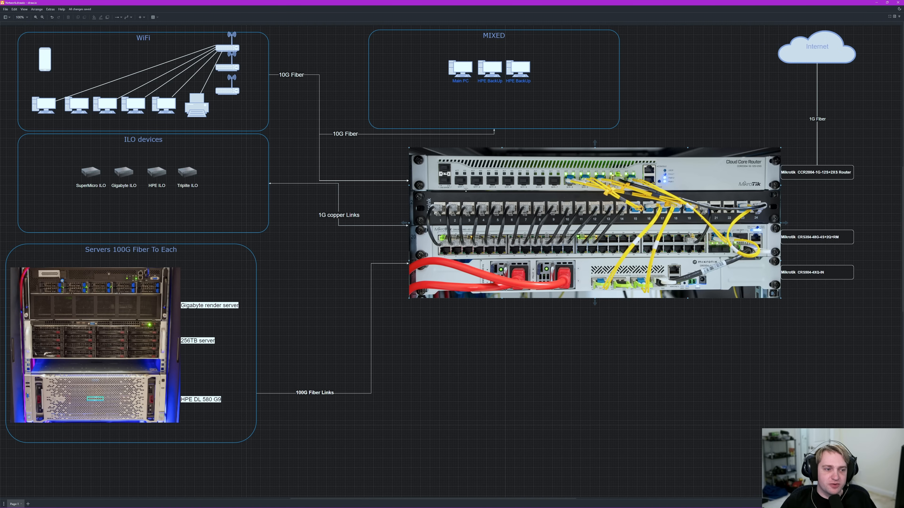
{"action": "mouse_move", "coordinate": [461, 192]}
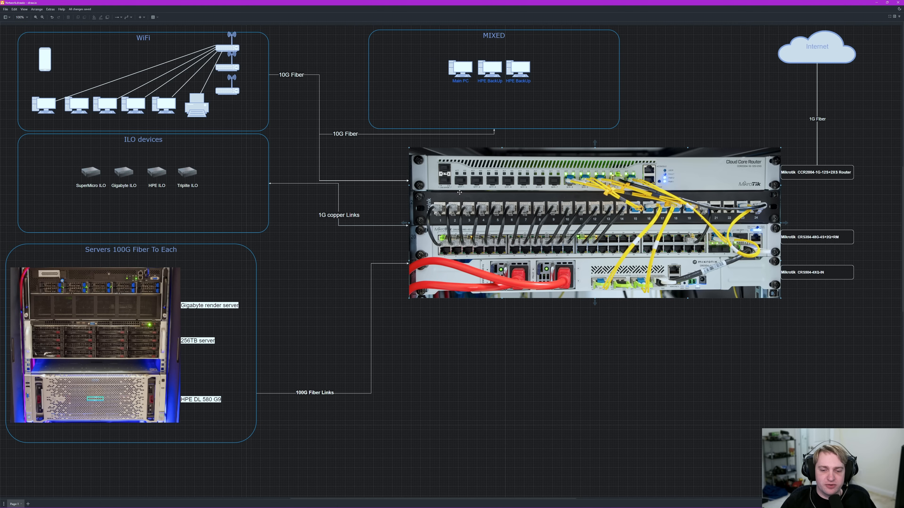
{"action": "mouse_move", "coordinate": [460, 192]}
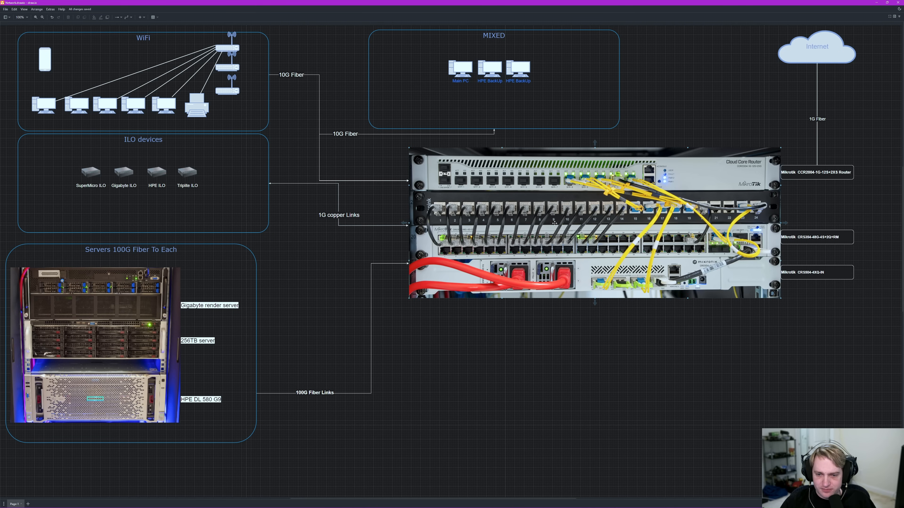
Bring the Servers 100G Fiber To Each group and its server photo into close focus
{"action": "left_click", "coordinate": [452, 100]}
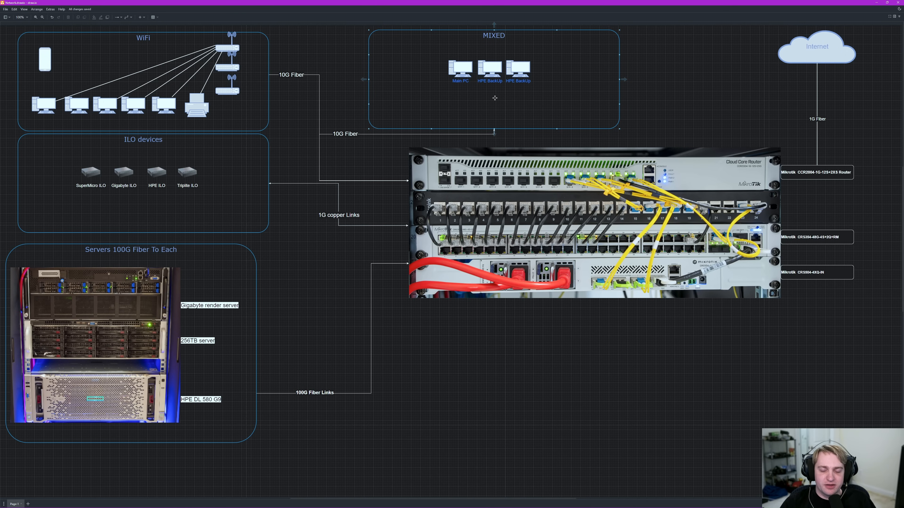
{"action": "mouse_move", "coordinate": [474, 54]}
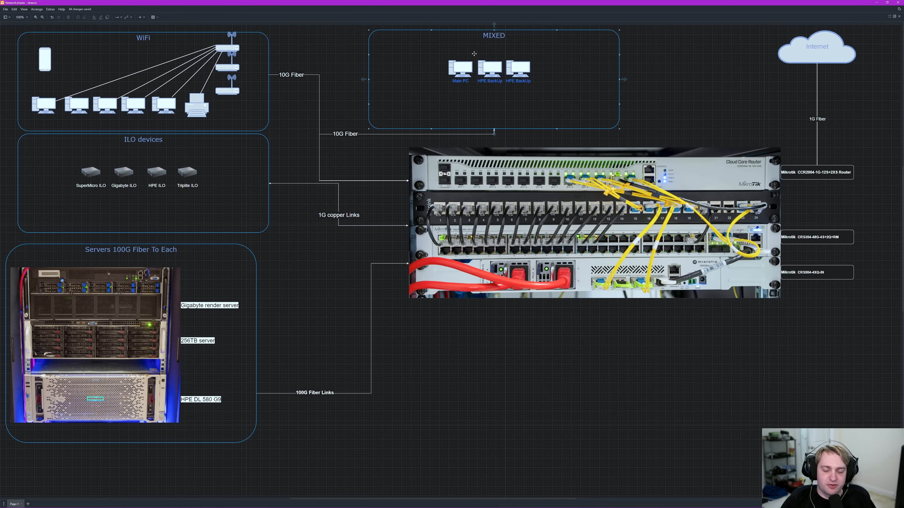
{"action": "mouse_move", "coordinate": [474, 88]}
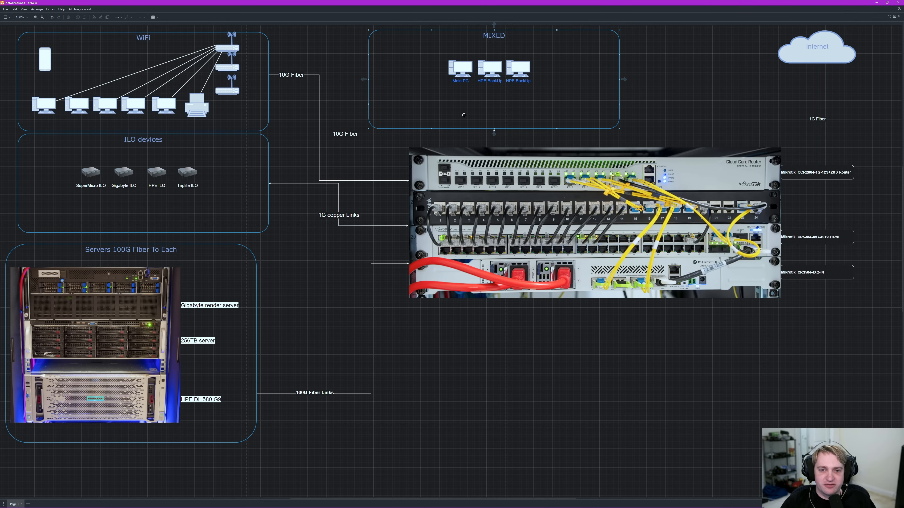
{"action": "mouse_move", "coordinate": [517, 85]}
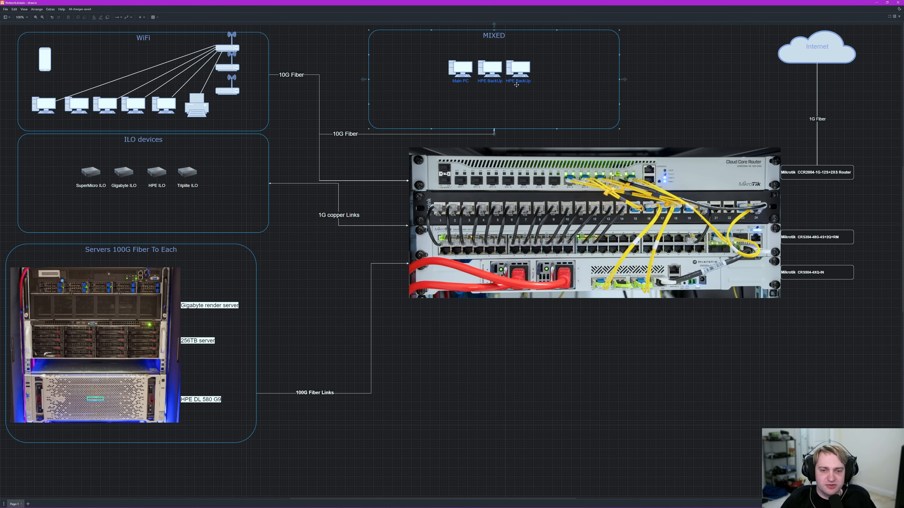
{"action": "mouse_move", "coordinate": [504, 90]}
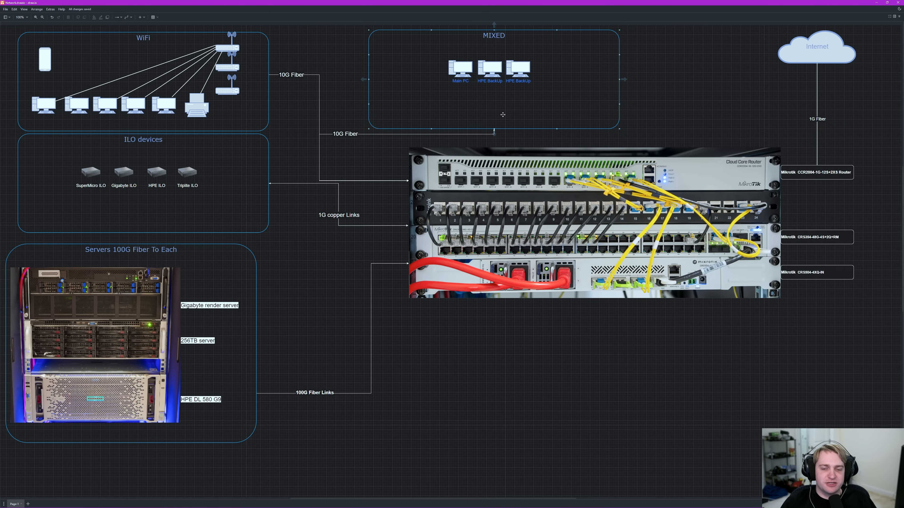
{"action": "mouse_move", "coordinate": [520, 87]}
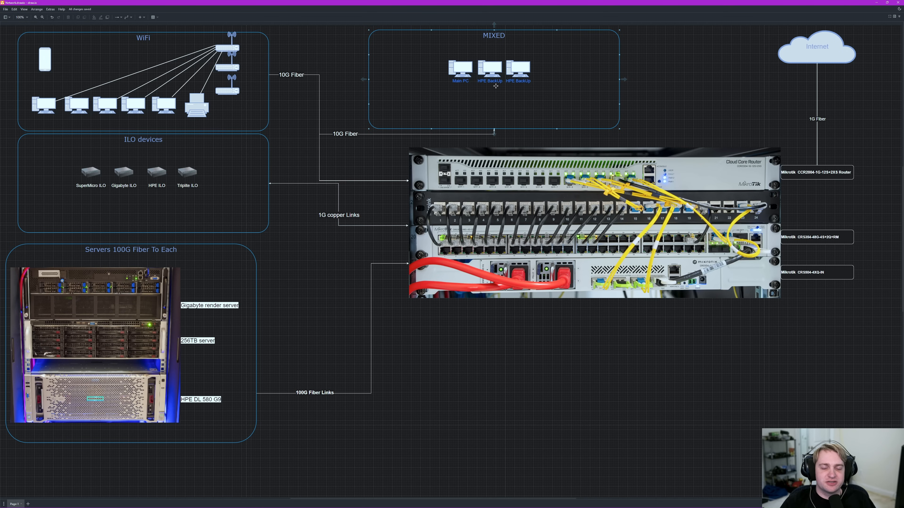
{"action": "mouse_move", "coordinate": [523, 108]}
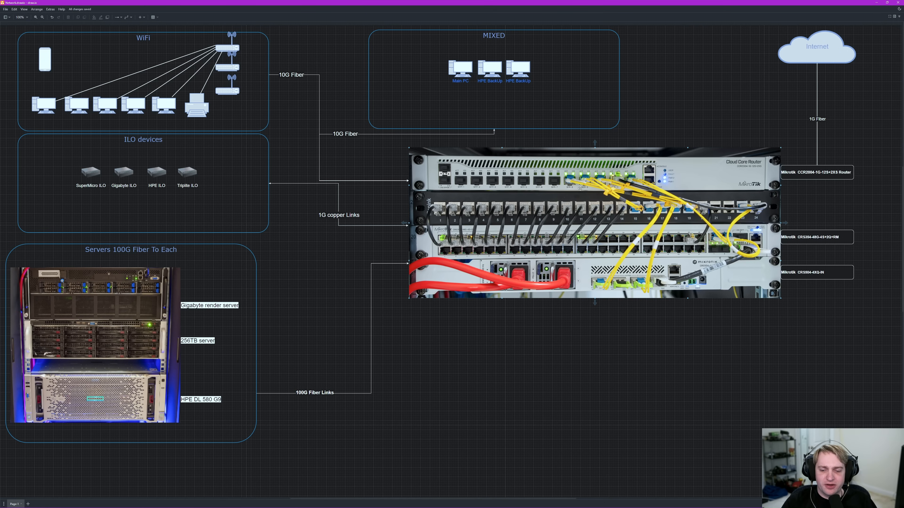
{"action": "mouse_move", "coordinate": [602, 195]}
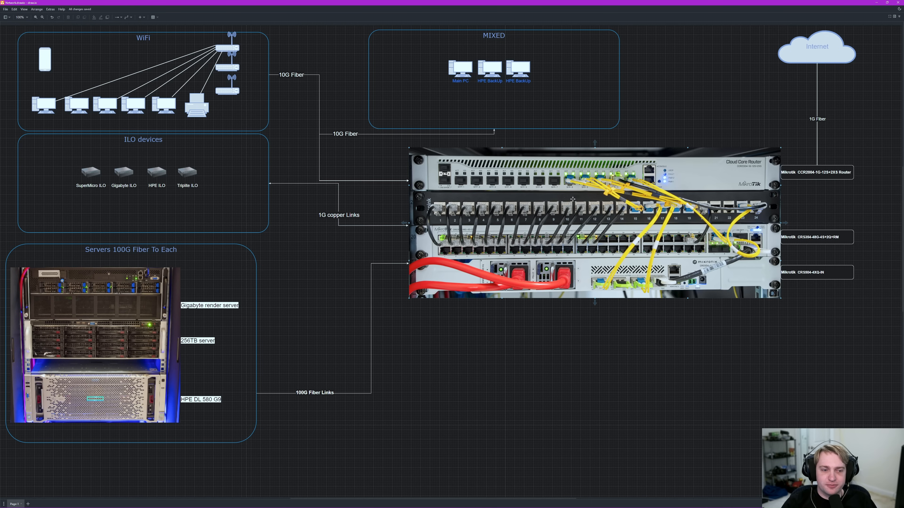
{"action": "mouse_move", "coordinate": [546, 133]}
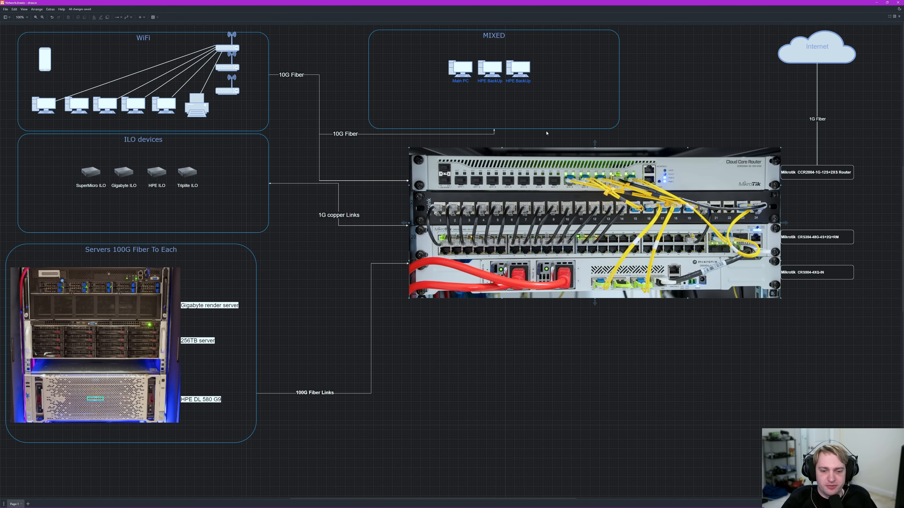
{"action": "mouse_move", "coordinate": [644, 252]}
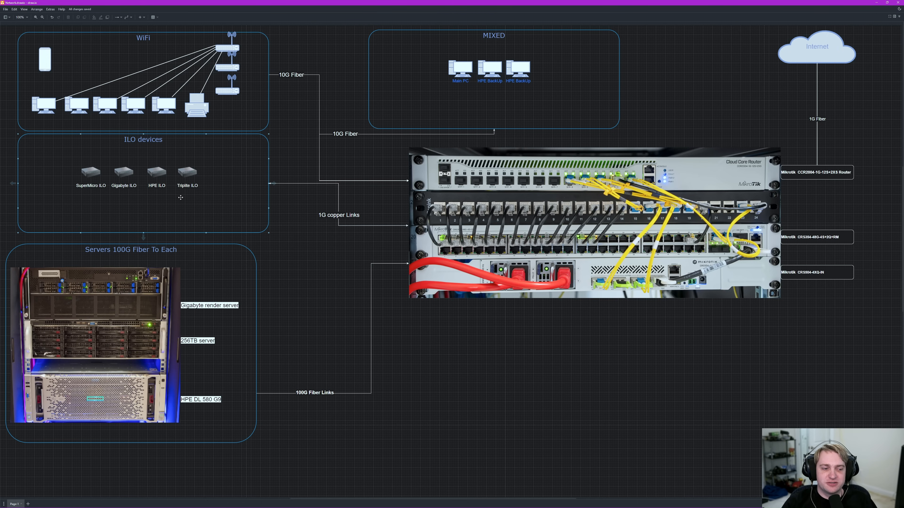
{"action": "mouse_move", "coordinate": [229, 191]}
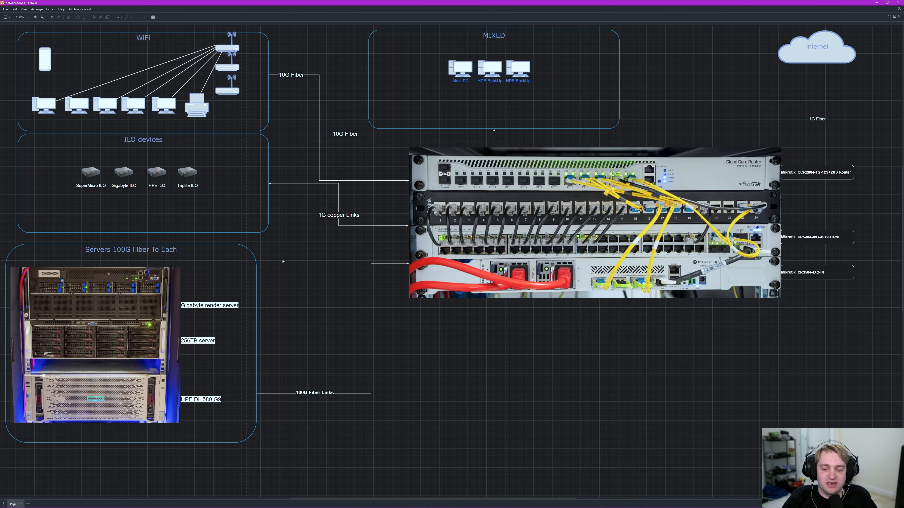
{"action": "mouse_move", "coordinate": [309, 246]}
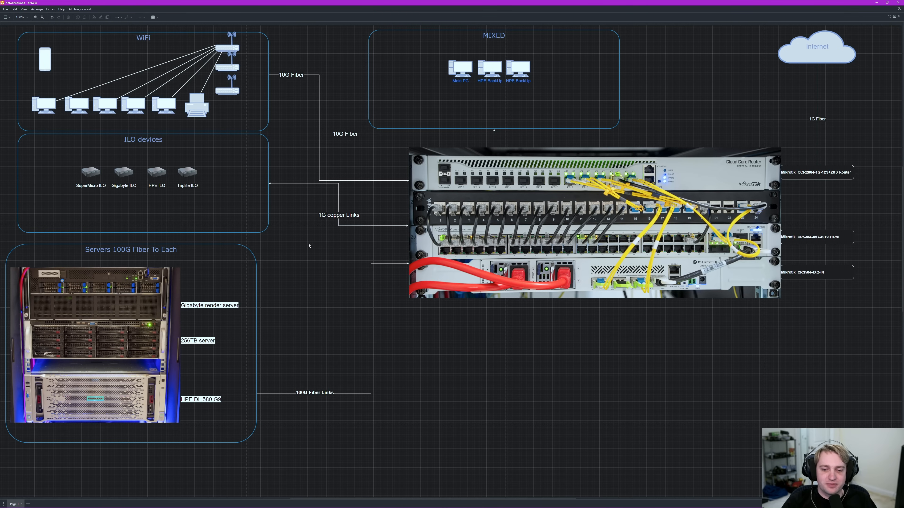
{"action": "mouse_move", "coordinate": [371, 227]}
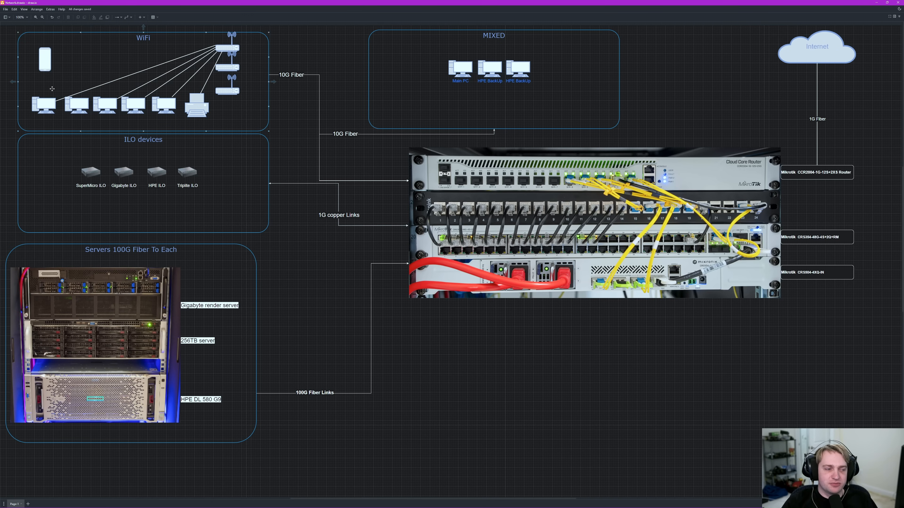
{"action": "mouse_move", "coordinate": [57, 55]}
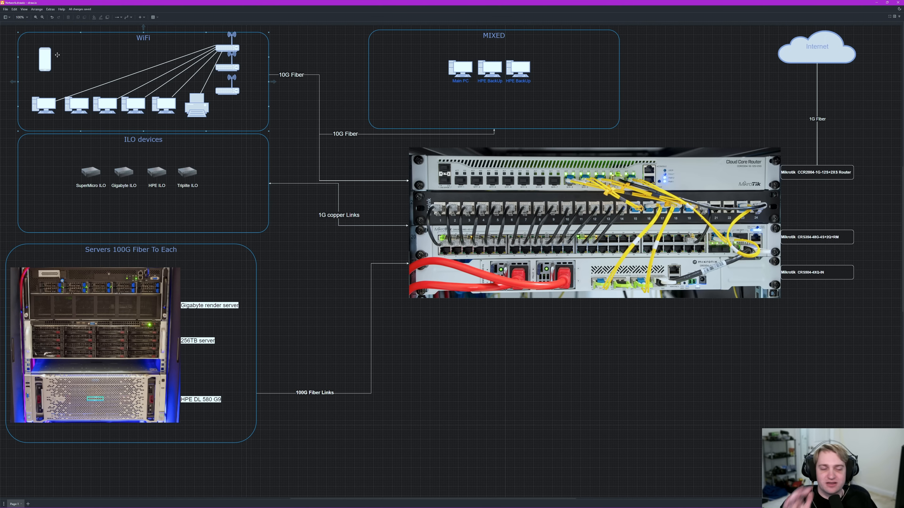
{"action": "mouse_move", "coordinate": [158, 74]}
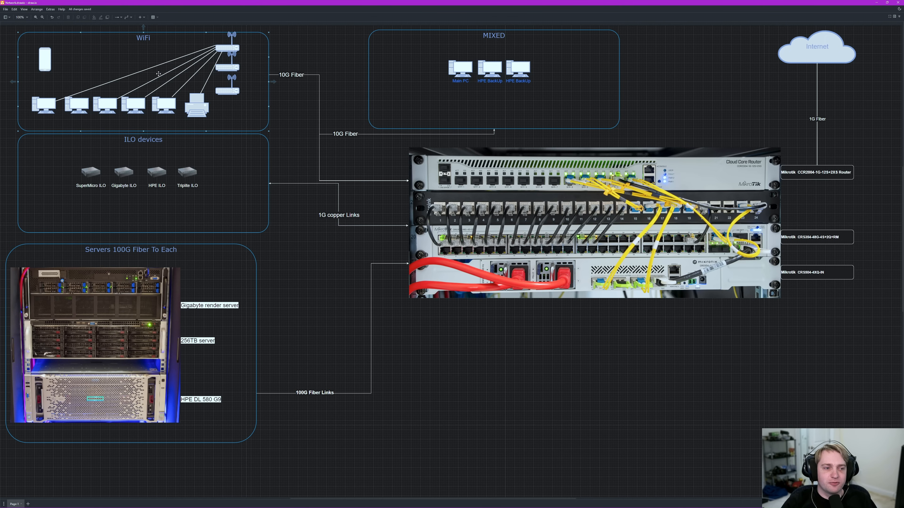
{"action": "mouse_move", "coordinate": [229, 85]}
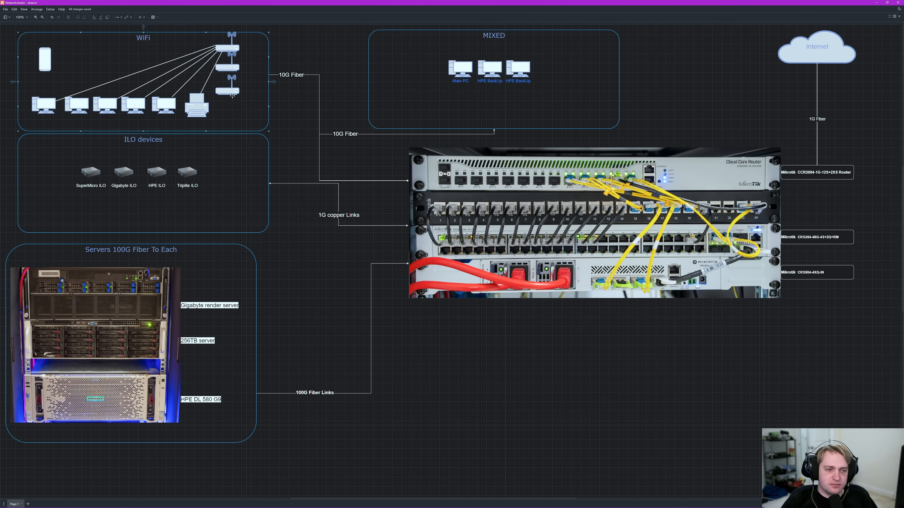
{"action": "mouse_move", "coordinate": [253, 52]}
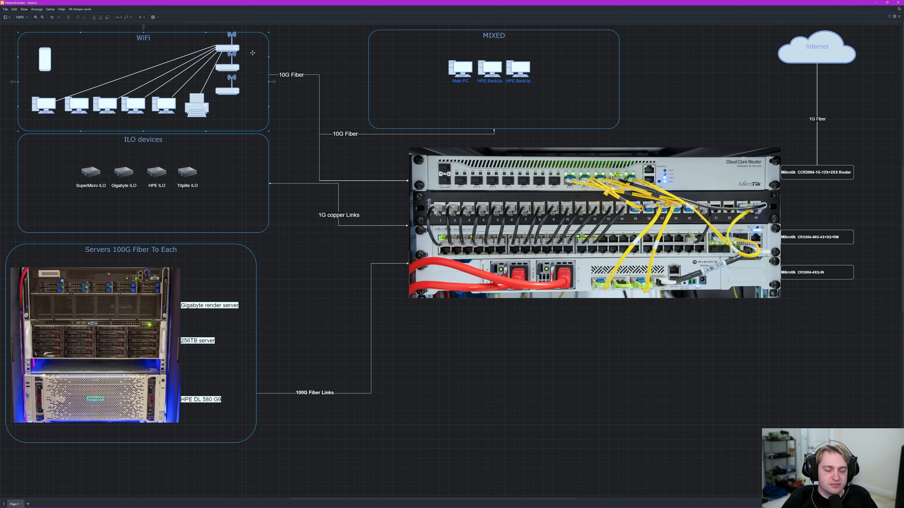
{"action": "mouse_move", "coordinate": [254, 47]}
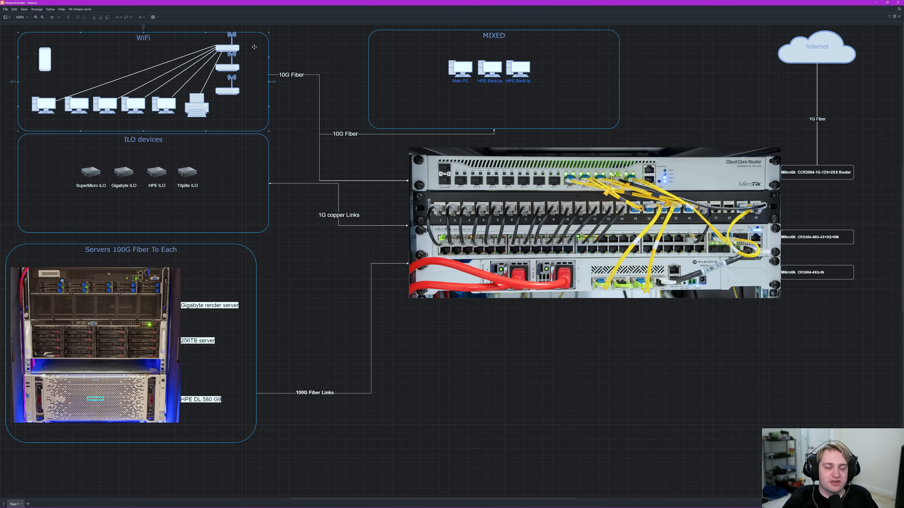
{"action": "mouse_move", "coordinate": [247, 48]}
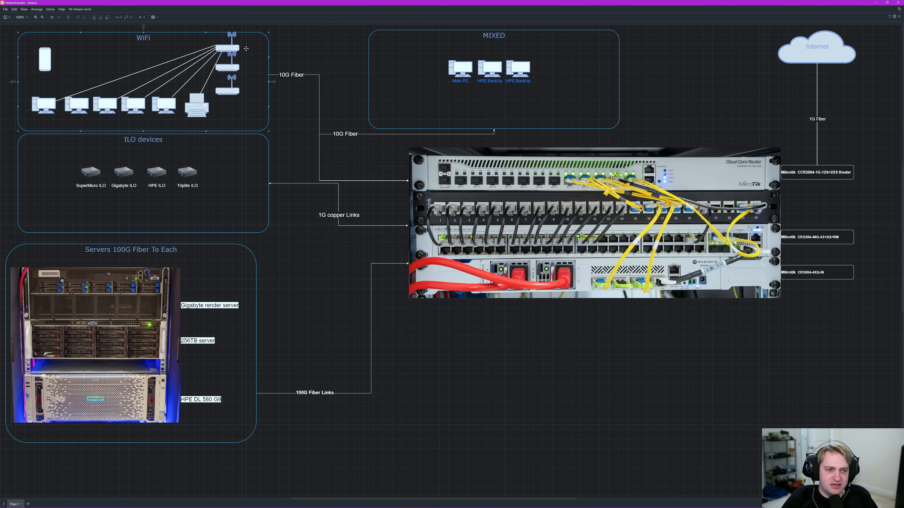
{"action": "mouse_move", "coordinate": [218, 71]}
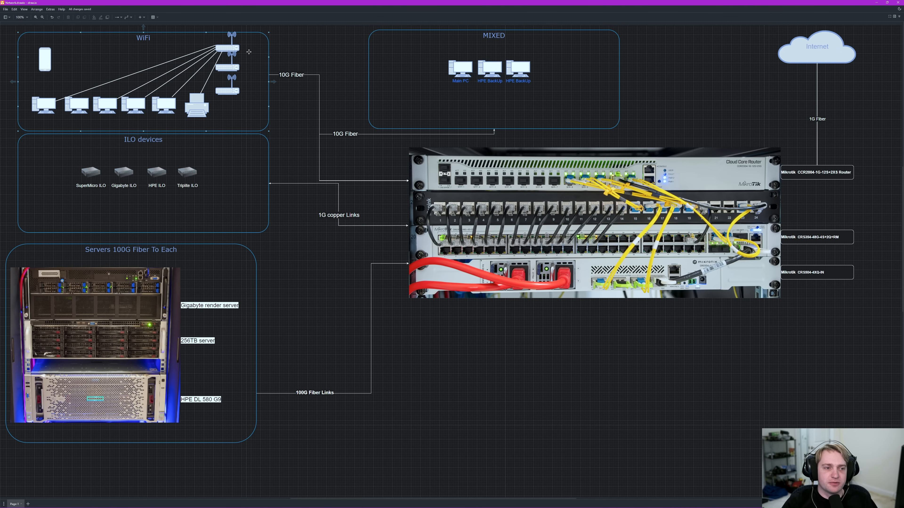
{"action": "mouse_move", "coordinate": [236, 49]}
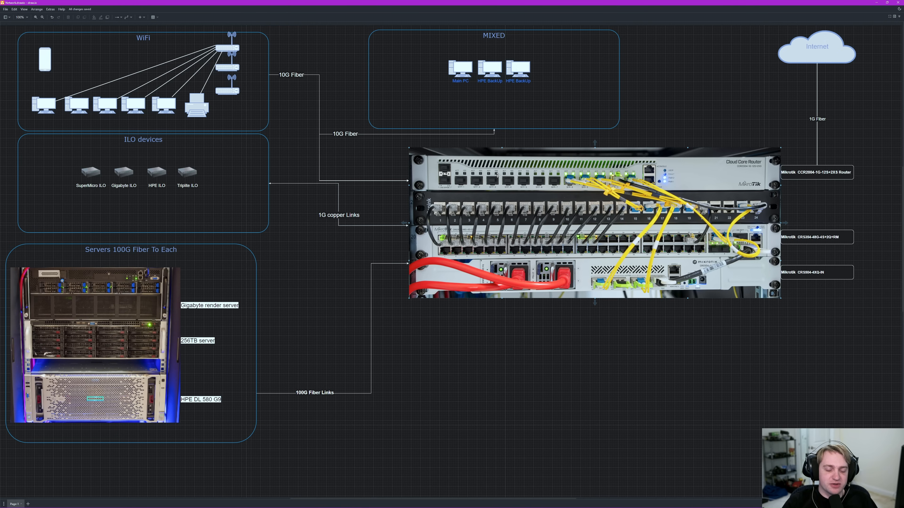
{"action": "mouse_move", "coordinate": [446, 196]}
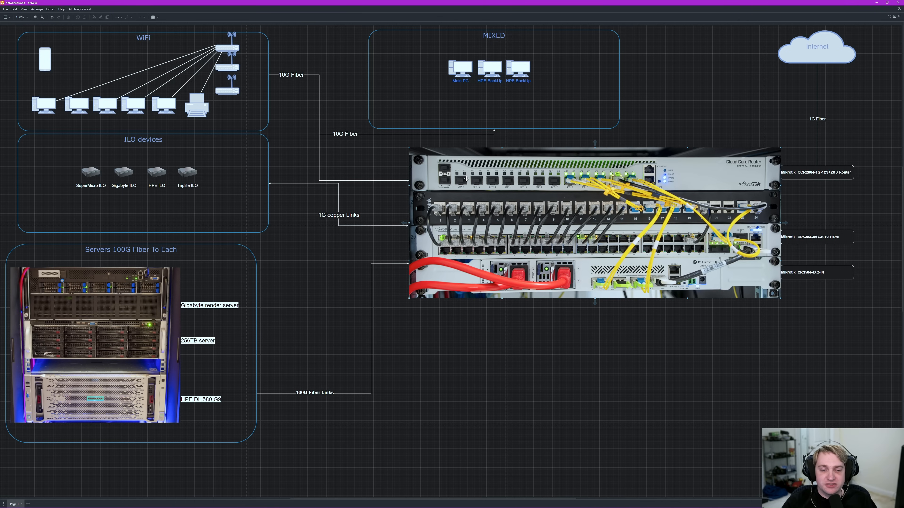
{"action": "mouse_move", "coordinate": [460, 295]}
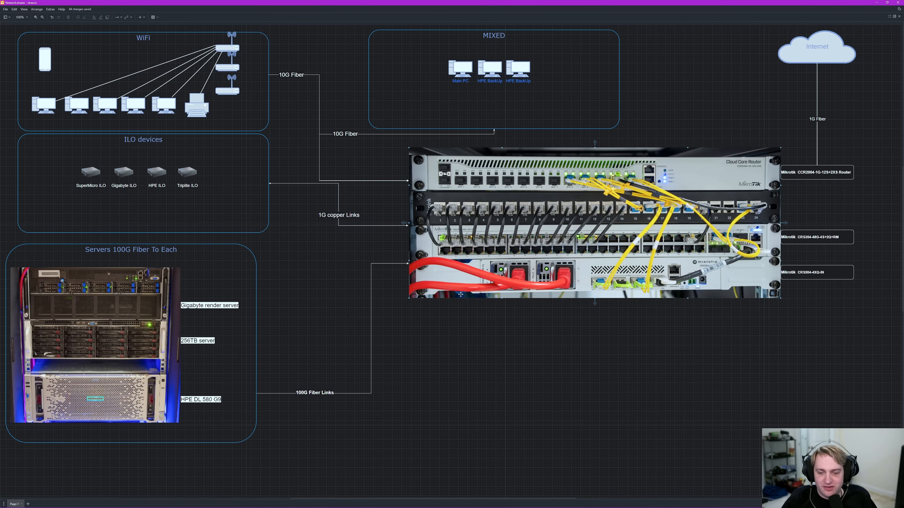
{"action": "mouse_move", "coordinate": [444, 204]}
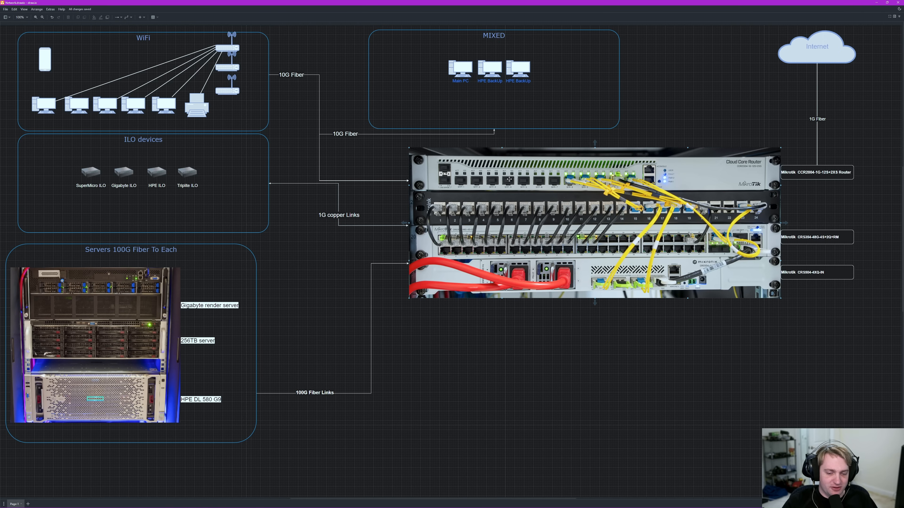
{"action": "left_click", "coordinate": [458, 312]}
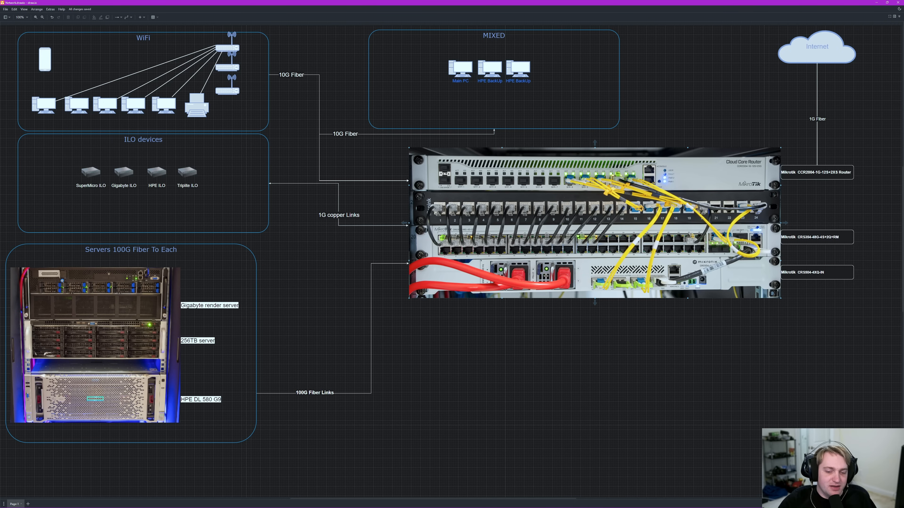
{"action": "left_click", "coordinate": [357, 329]}
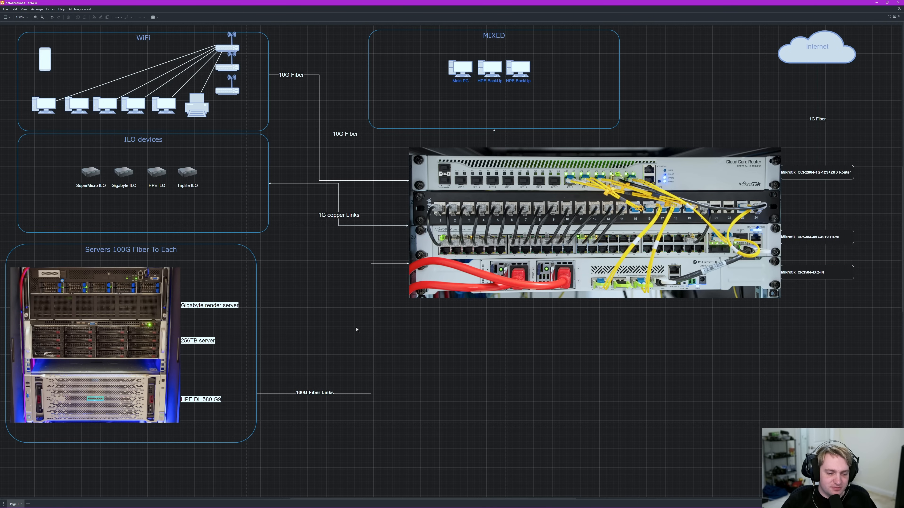
{"action": "mouse_move", "coordinate": [41, 18]}
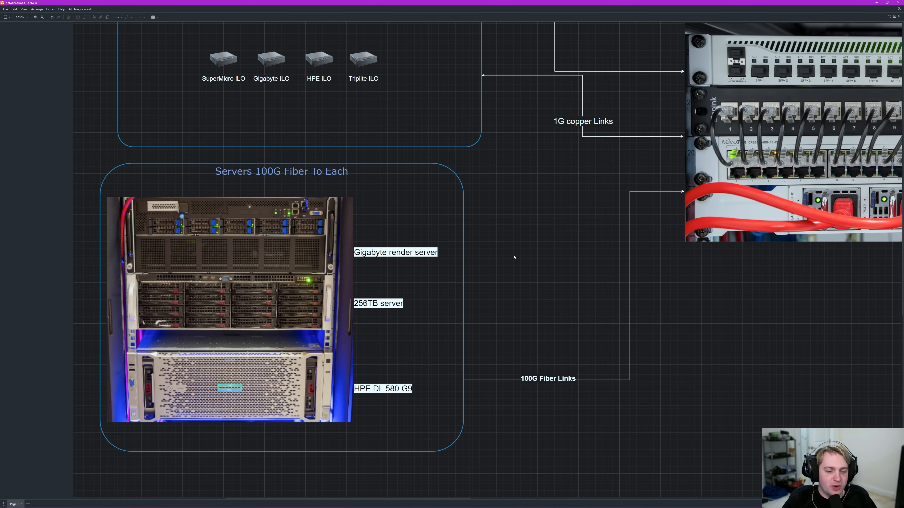
{"action": "mouse_move", "coordinate": [495, 259]}
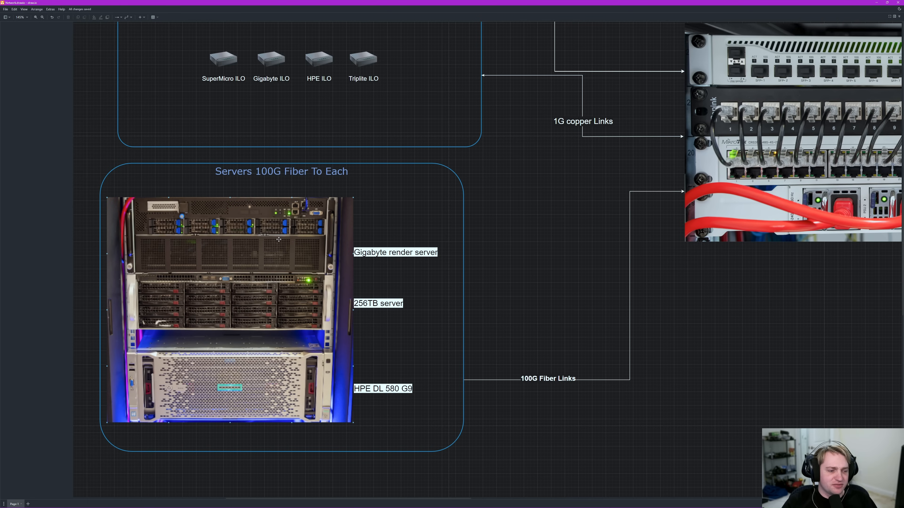
{"action": "mouse_move", "coordinate": [276, 223]}
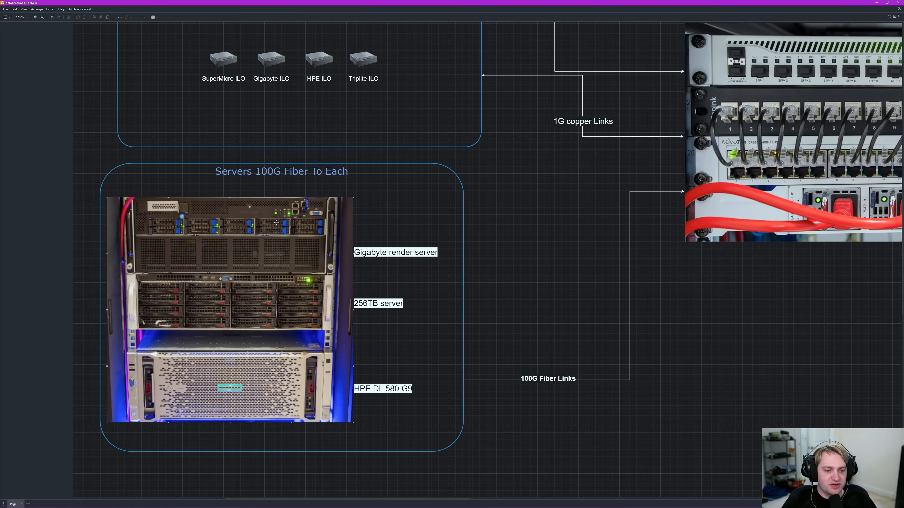
{"action": "mouse_move", "coordinate": [306, 230]}
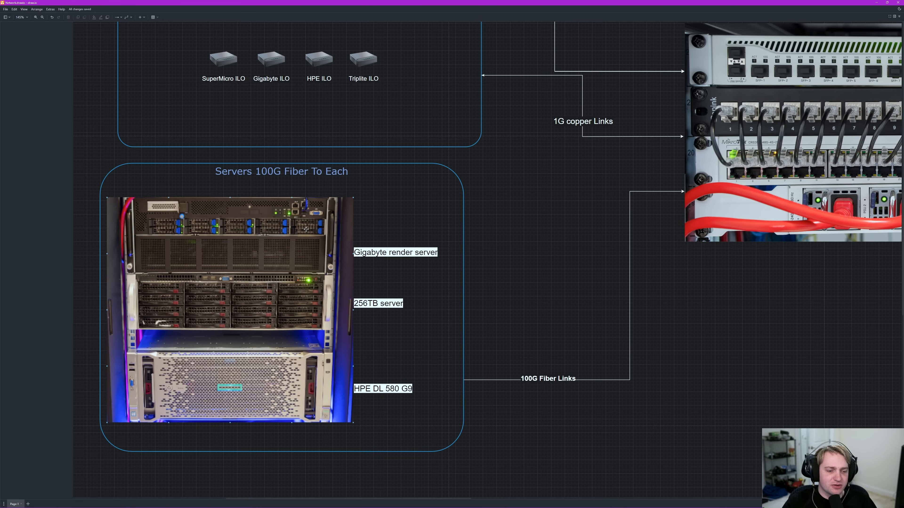
{"action": "mouse_move", "coordinate": [252, 237]}
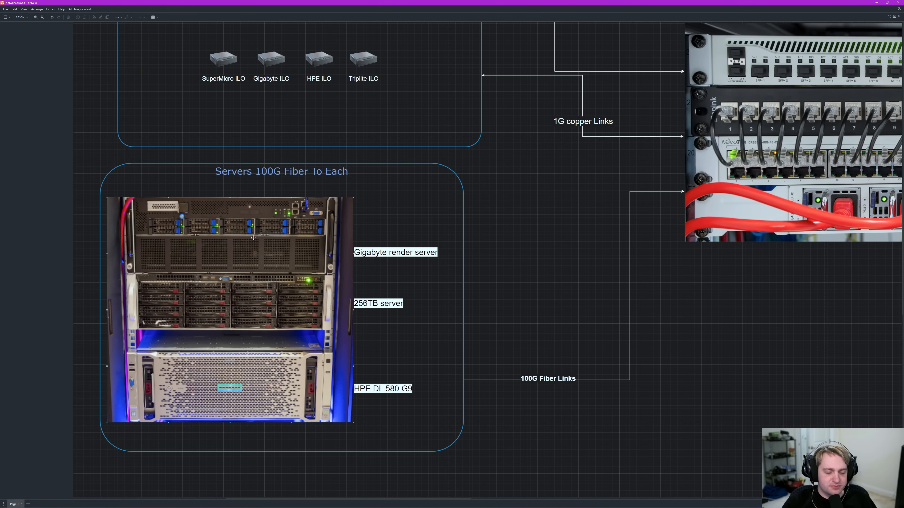
{"action": "mouse_move", "coordinate": [268, 242]}
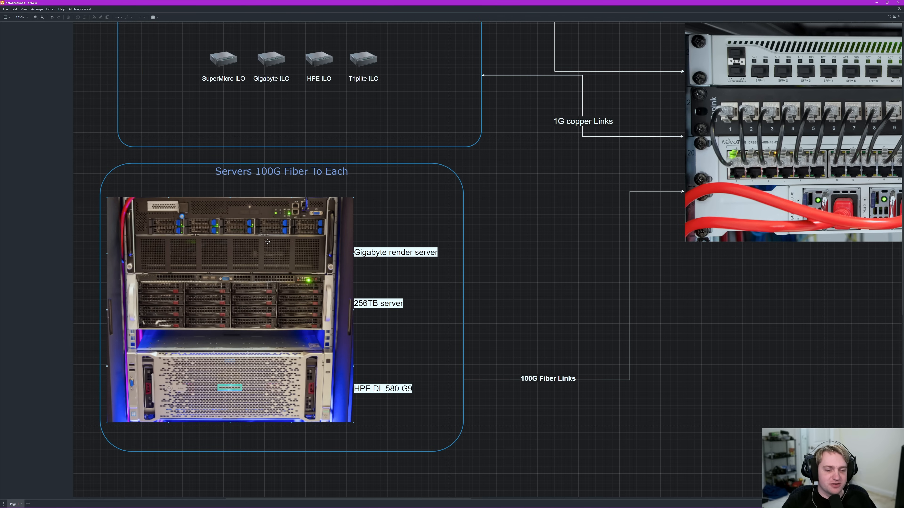
{"action": "mouse_move", "coordinate": [277, 252]}
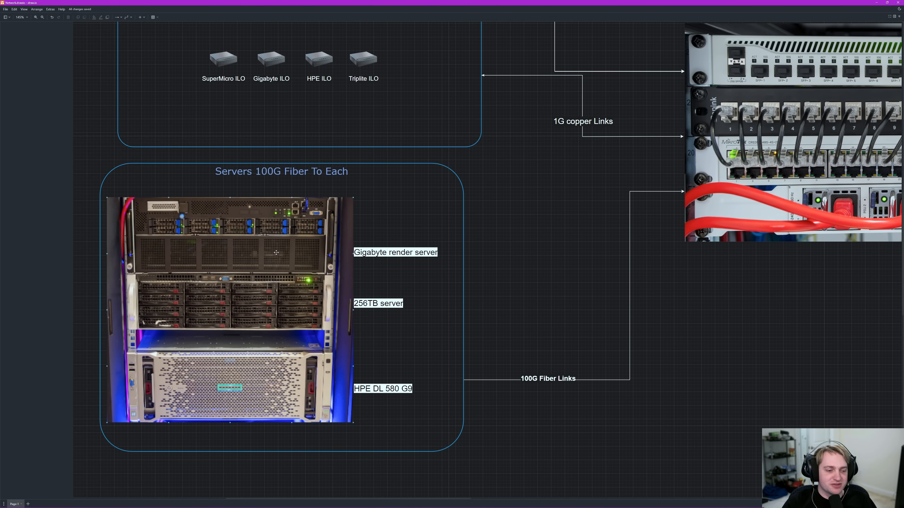
{"action": "mouse_move", "coordinate": [196, 235]}
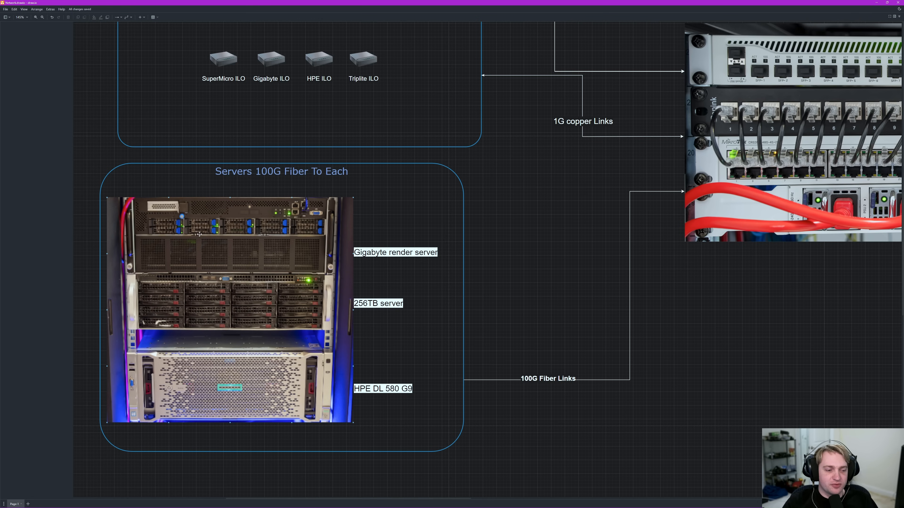
{"action": "mouse_move", "coordinate": [257, 239]}
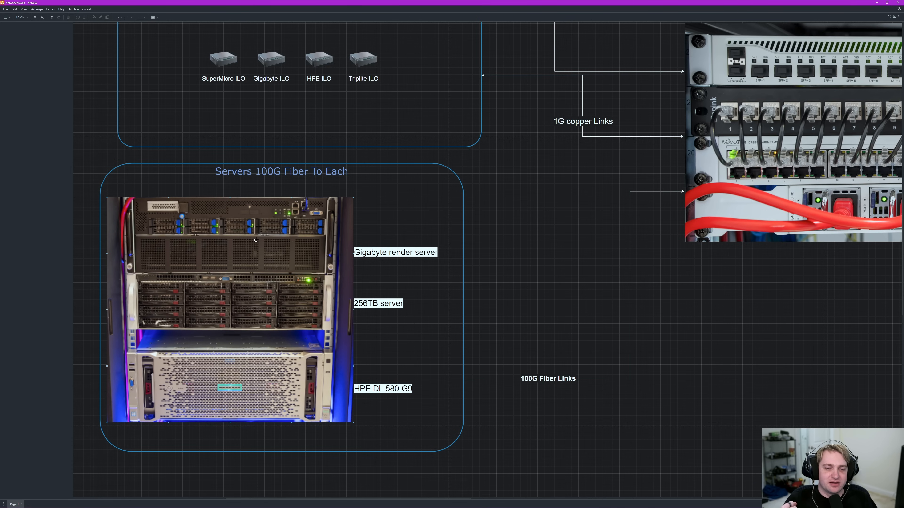
{"action": "mouse_move", "coordinate": [257, 249]}
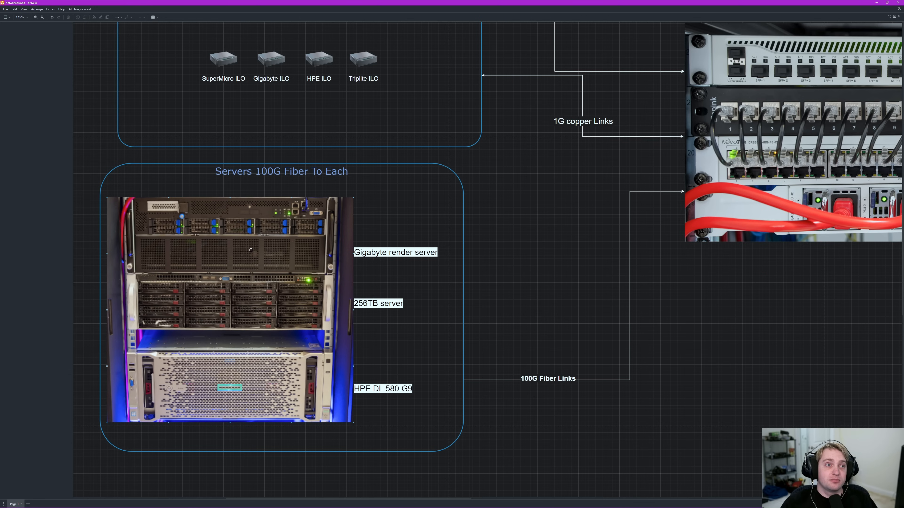
{"action": "mouse_move", "coordinate": [269, 254]}
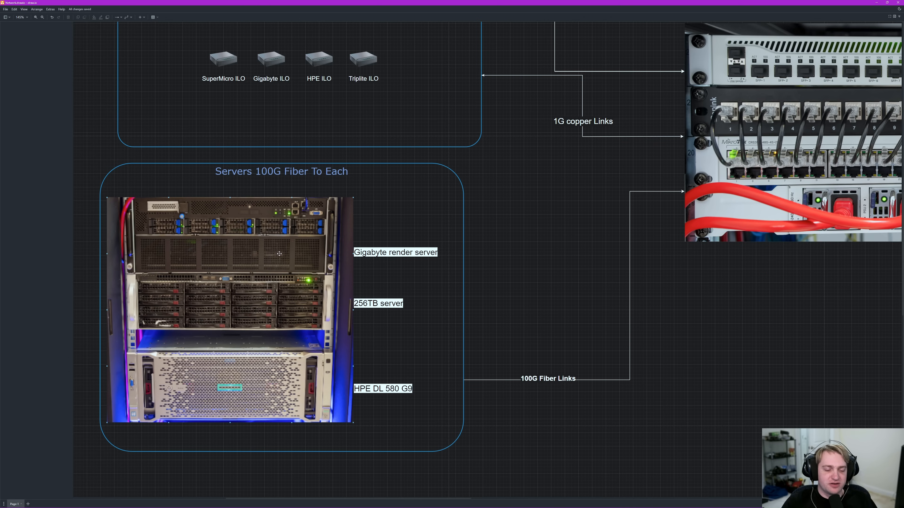
{"action": "mouse_move", "coordinate": [278, 225]}
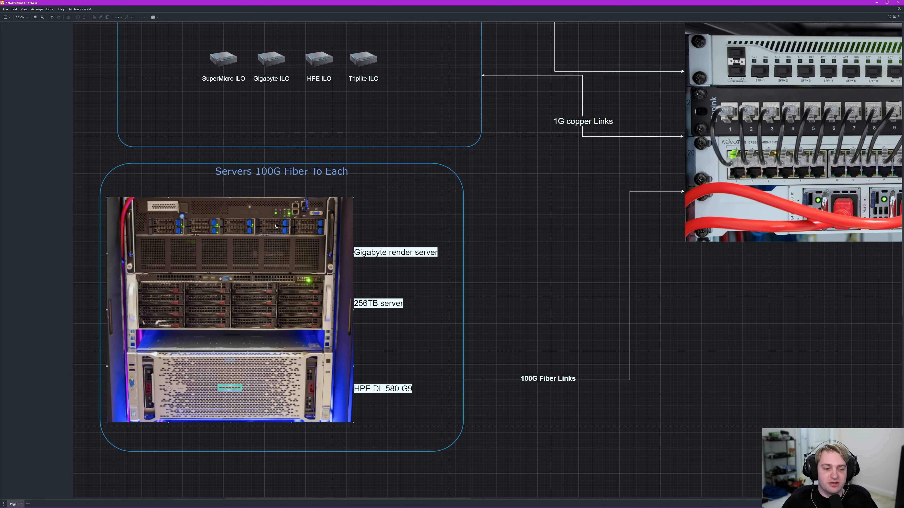
{"action": "mouse_move", "coordinate": [284, 231]}
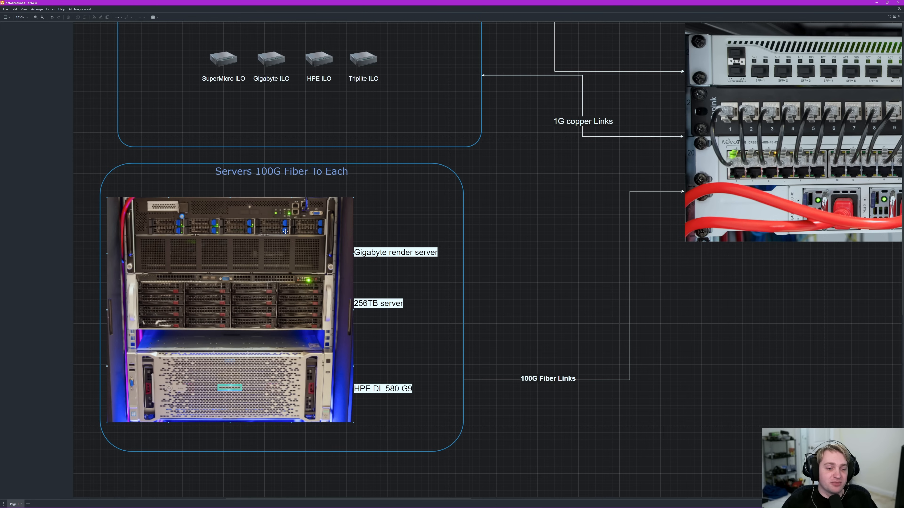
{"action": "mouse_move", "coordinate": [272, 222]}
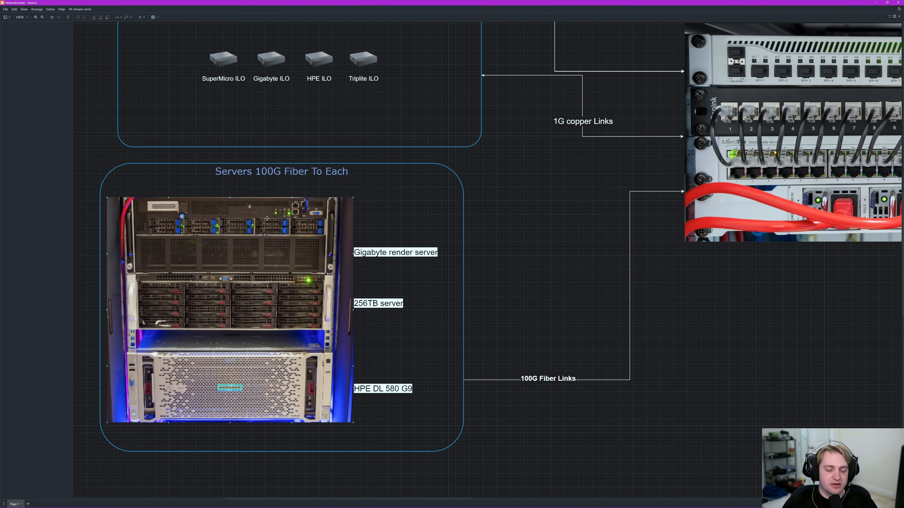
{"action": "mouse_move", "coordinate": [284, 224]}
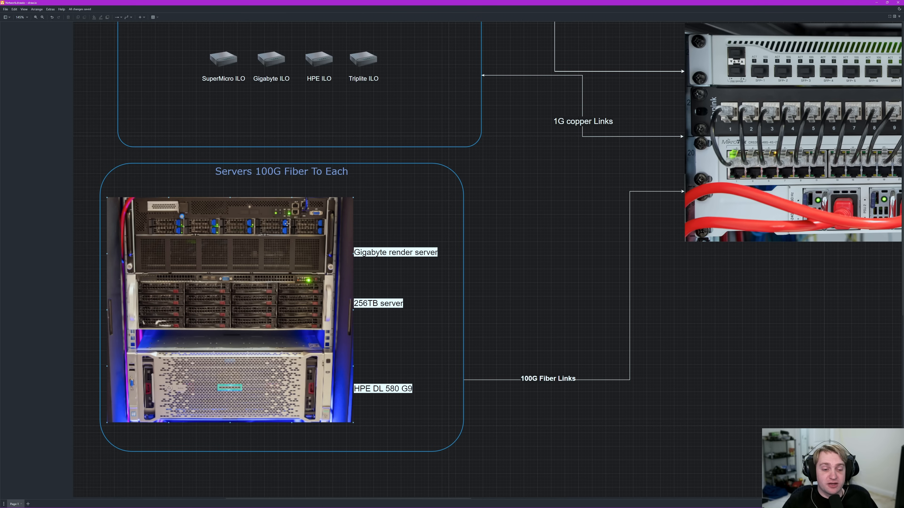
{"action": "mouse_move", "coordinate": [290, 226]}
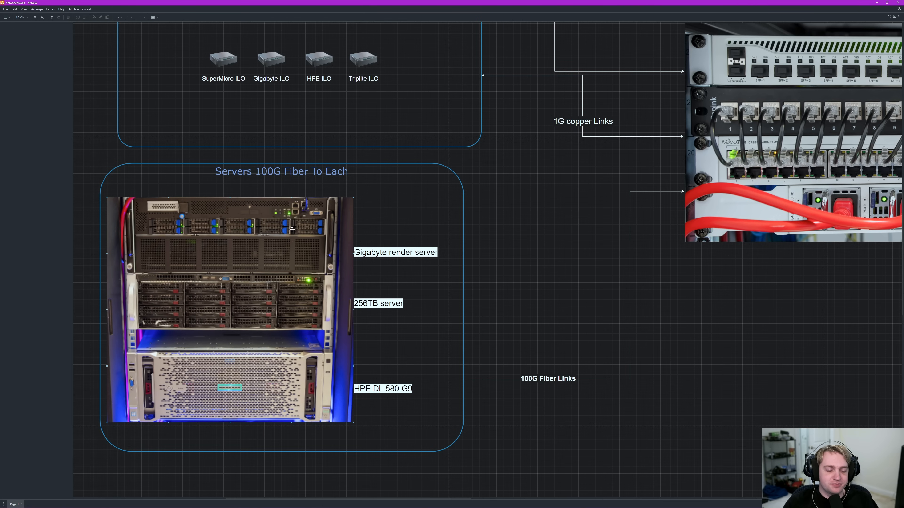
{"action": "mouse_move", "coordinate": [246, 265]}
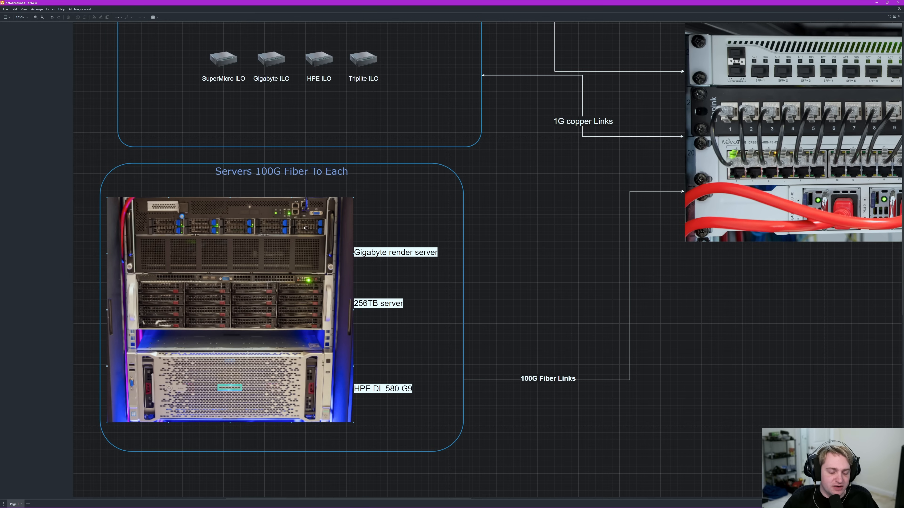
{"action": "mouse_move", "coordinate": [315, 239]}
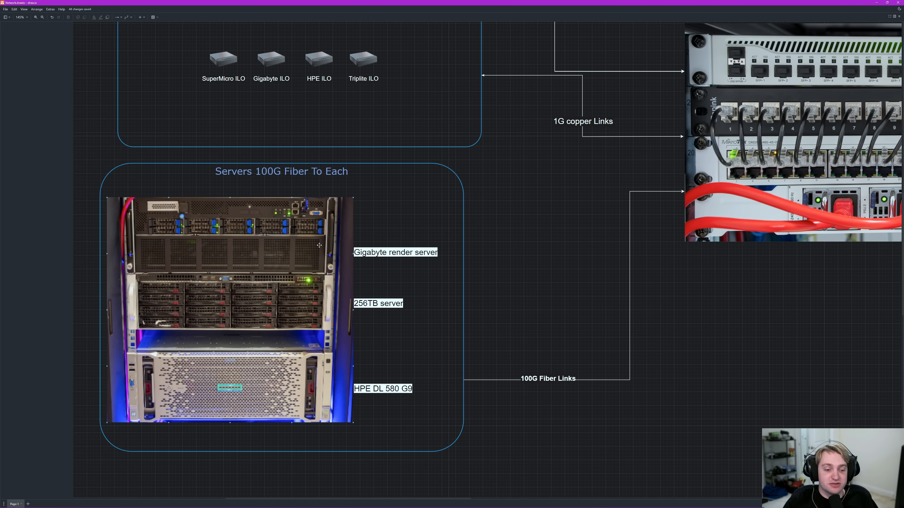
{"action": "mouse_move", "coordinate": [307, 305]}
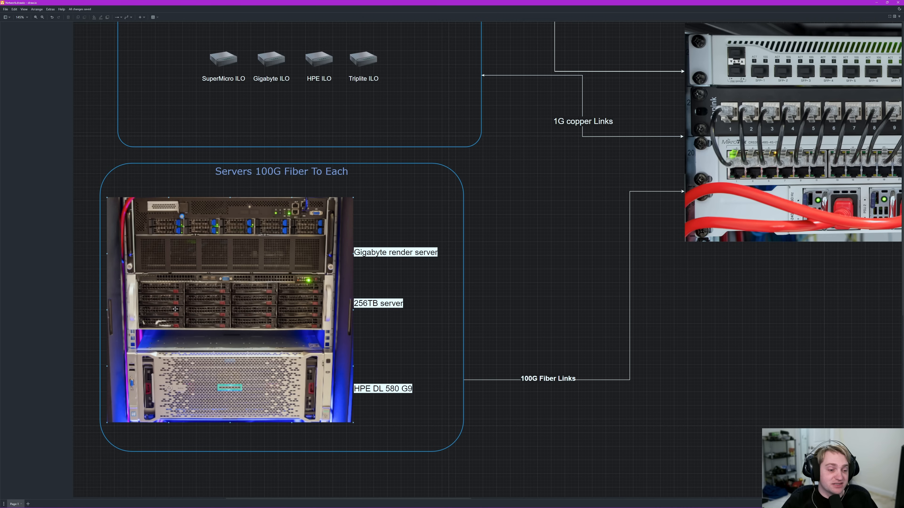
{"action": "mouse_move", "coordinate": [179, 306]}
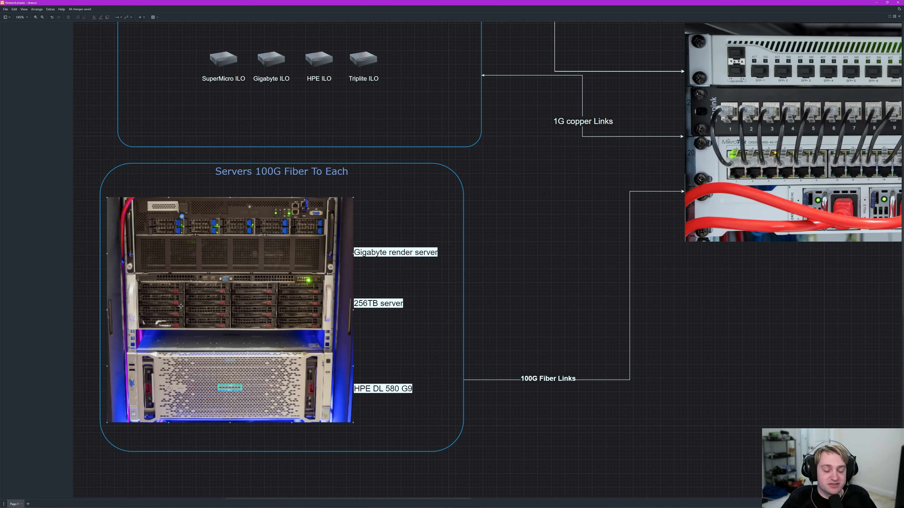
{"action": "mouse_move", "coordinate": [249, 303]}
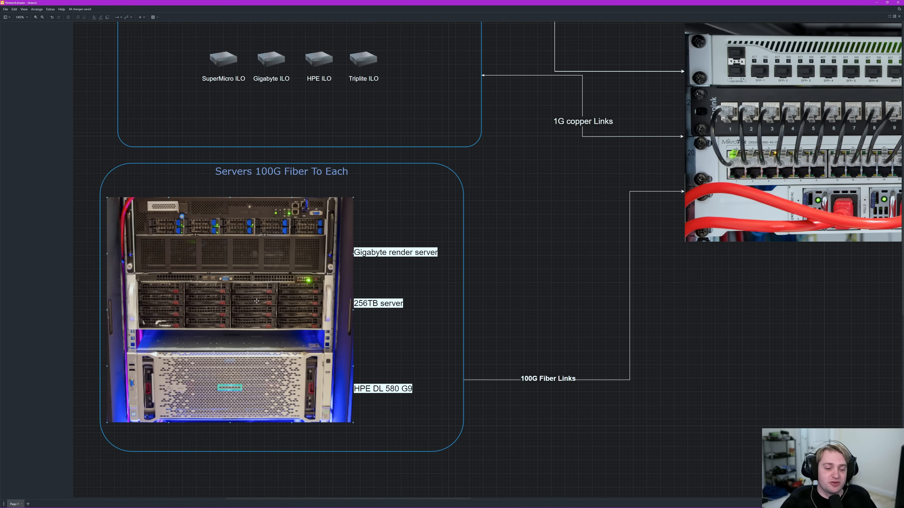
{"action": "mouse_move", "coordinate": [263, 308]}
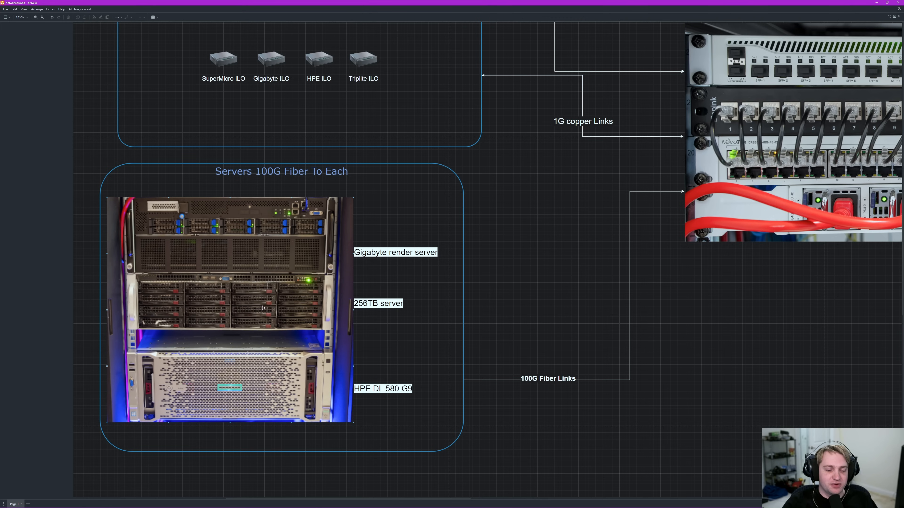
{"action": "mouse_move", "coordinate": [158, 287]}
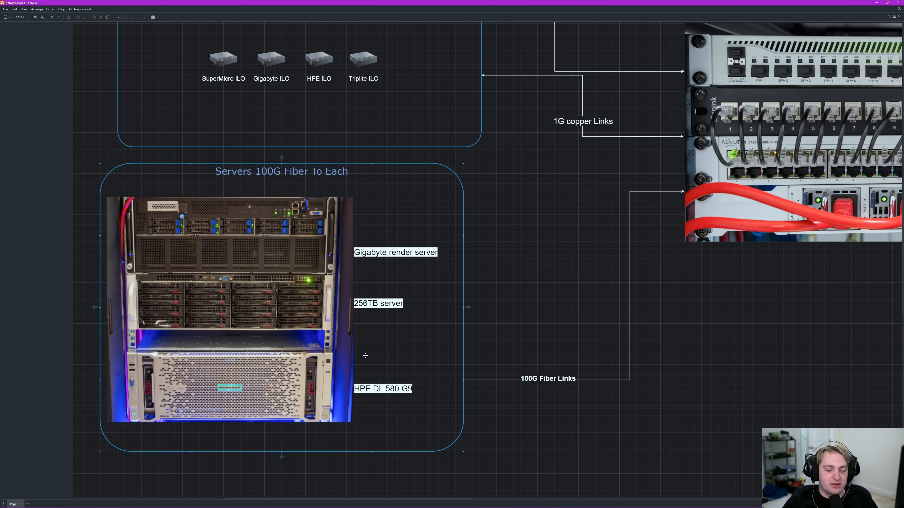
{"action": "mouse_move", "coordinate": [360, 357]}
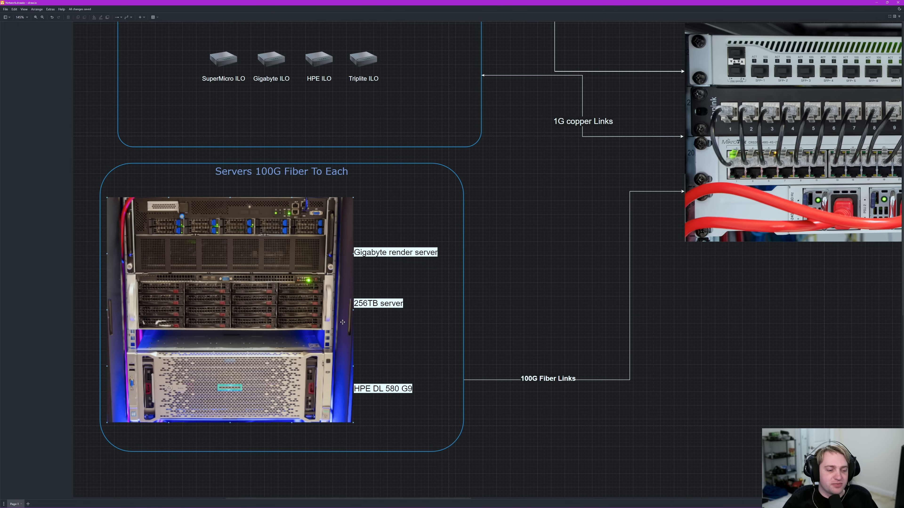
{"action": "mouse_move", "coordinate": [311, 316]}
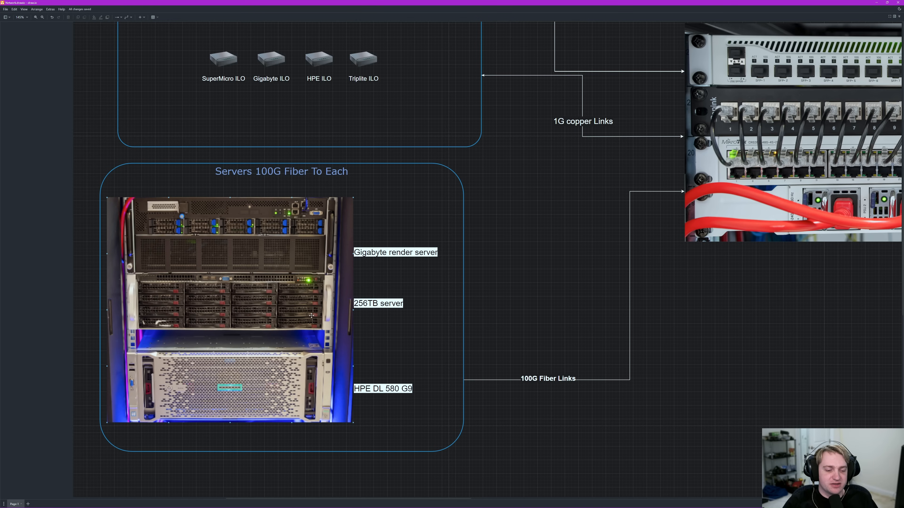
{"action": "mouse_move", "coordinate": [315, 308]}
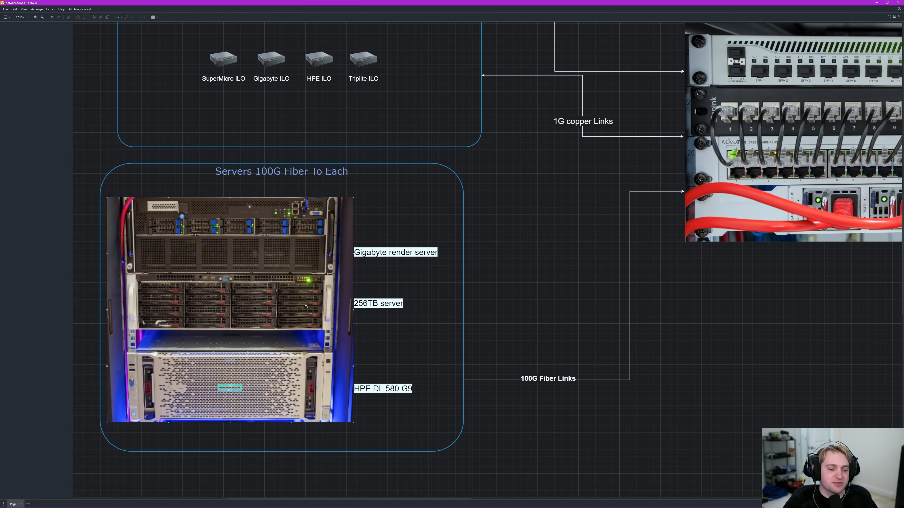
{"action": "mouse_move", "coordinate": [278, 311]}
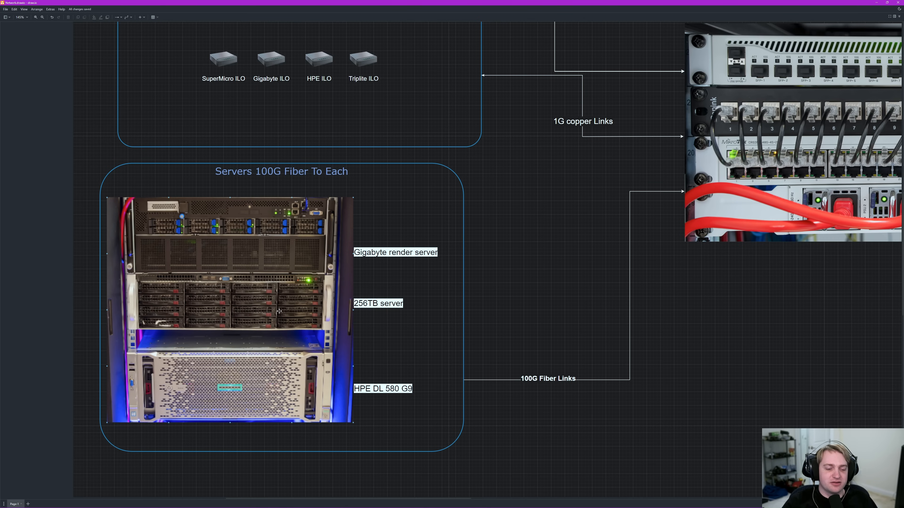
{"action": "mouse_move", "coordinate": [274, 311]}
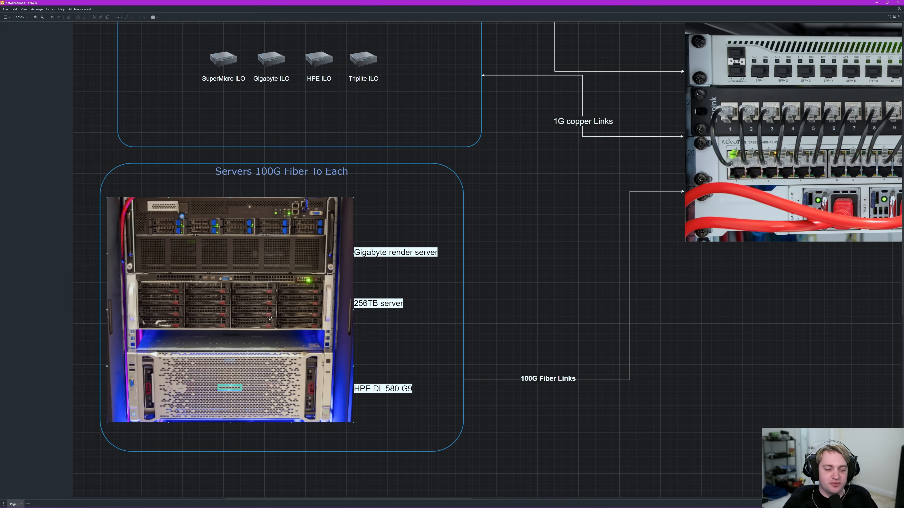
{"action": "mouse_move", "coordinate": [263, 312]}
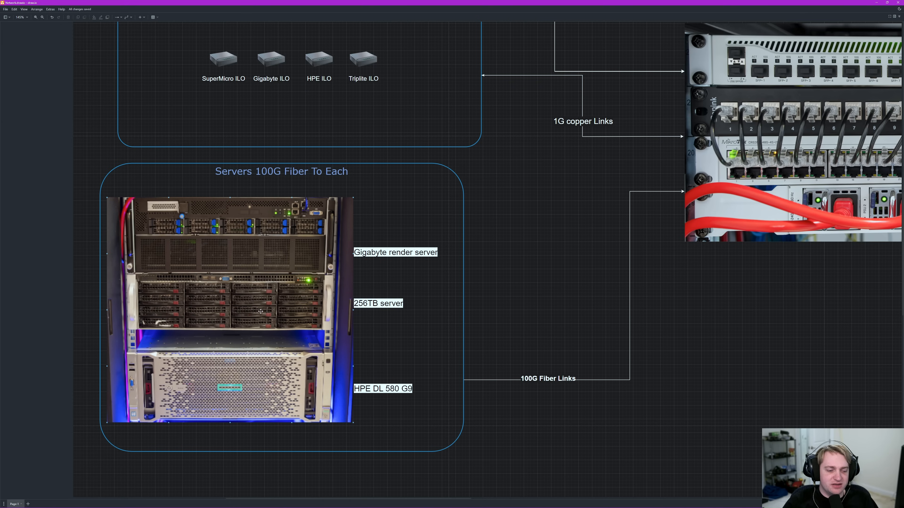
{"action": "mouse_move", "coordinate": [267, 311]}
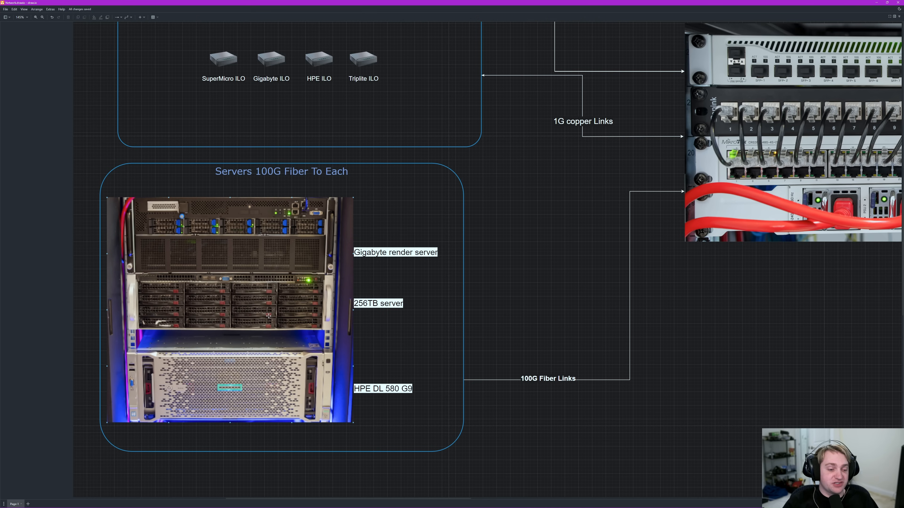
{"action": "mouse_move", "coordinate": [319, 305]}
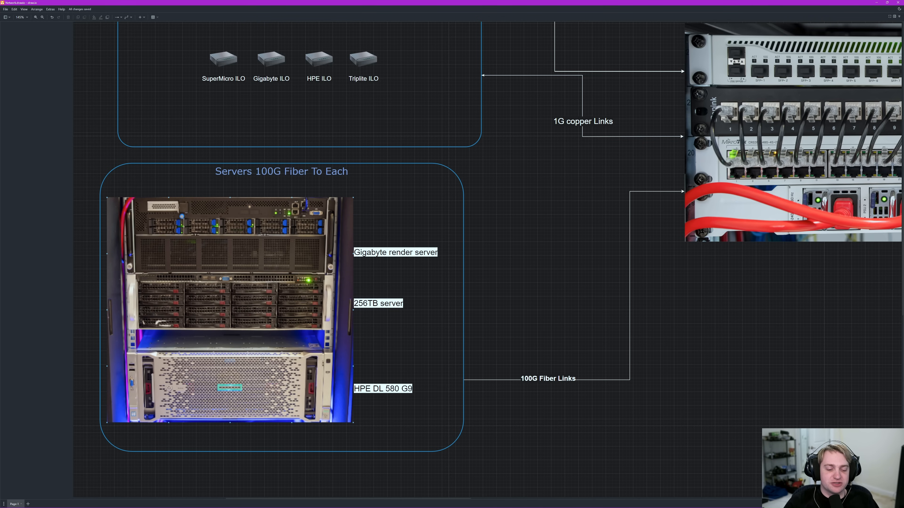
{"action": "mouse_move", "coordinate": [342, 381]}
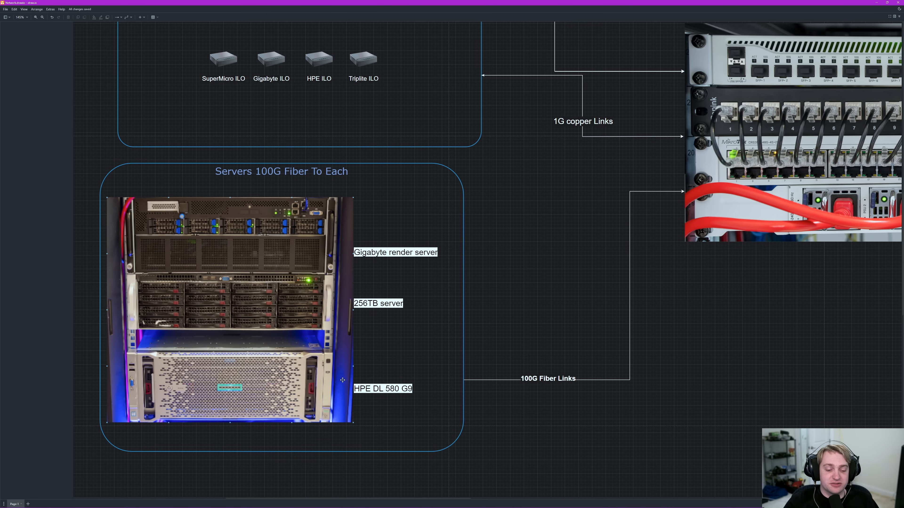
{"action": "scroll", "scroll_direction": "up", "scroll_amount": 3}
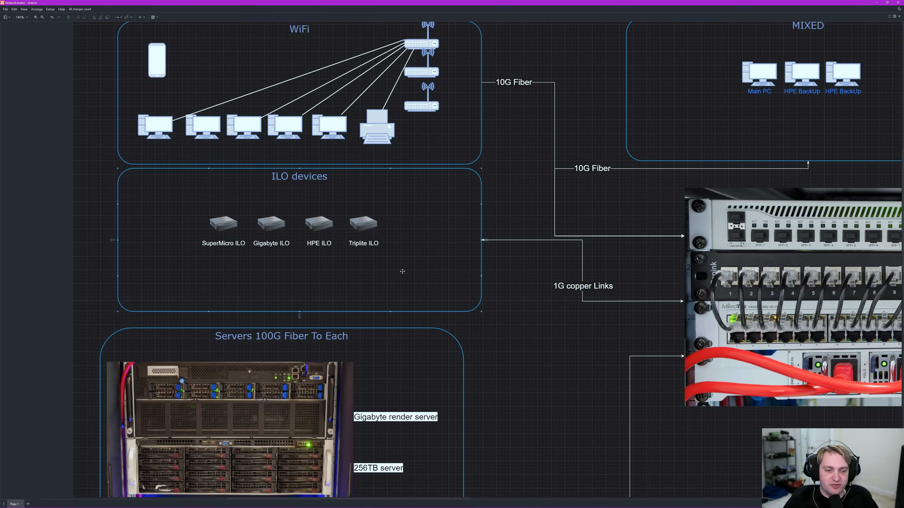
{"action": "mouse_move", "coordinate": [308, 201]}
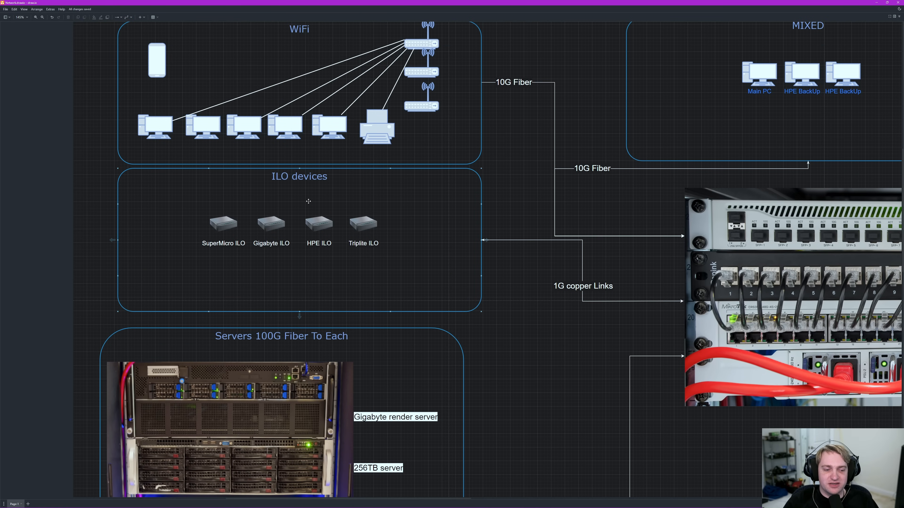
{"action": "left_click", "coordinate": [270, 224]}
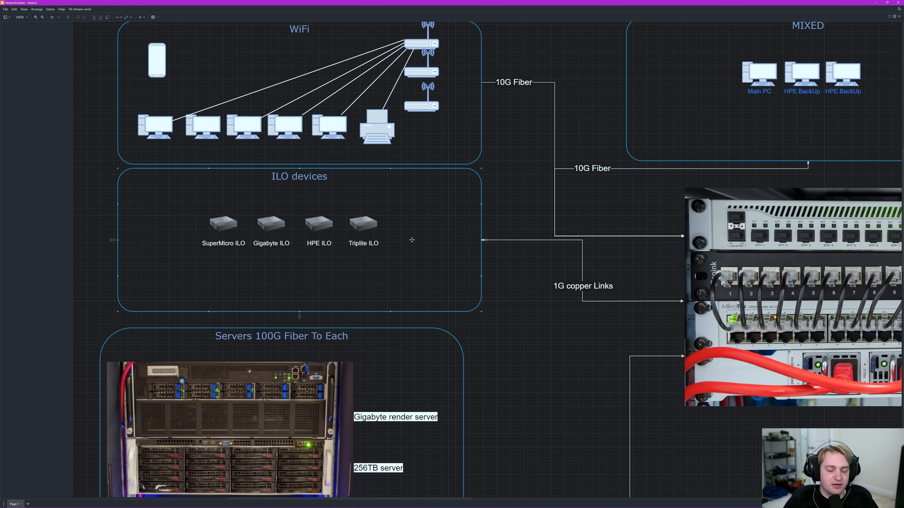
{"action": "mouse_move", "coordinate": [426, 270]}
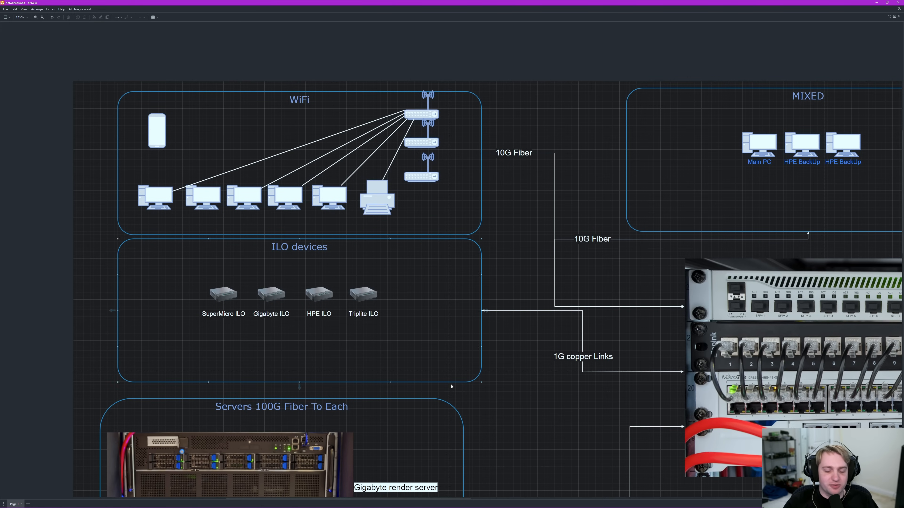
{"action": "scroll", "scroll_direction": "down", "scroll_amount": 3}
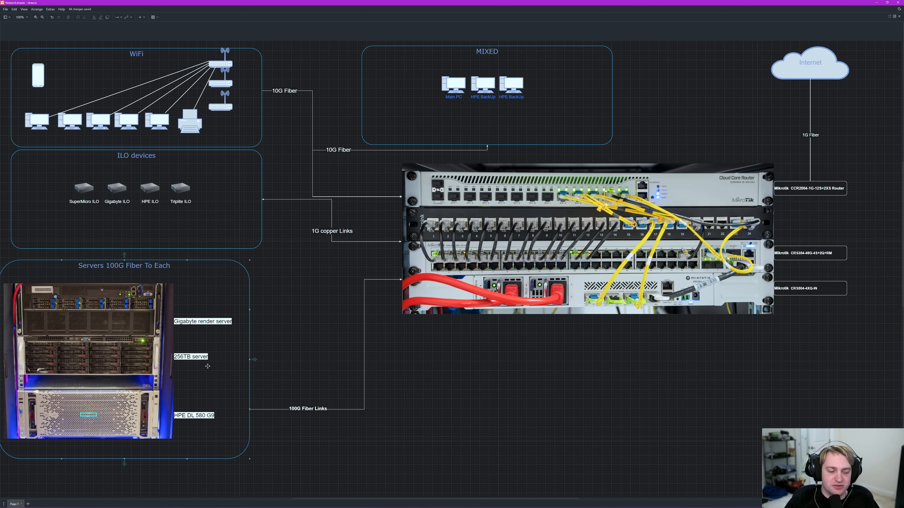
{"action": "mouse_move", "coordinate": [253, 346]}
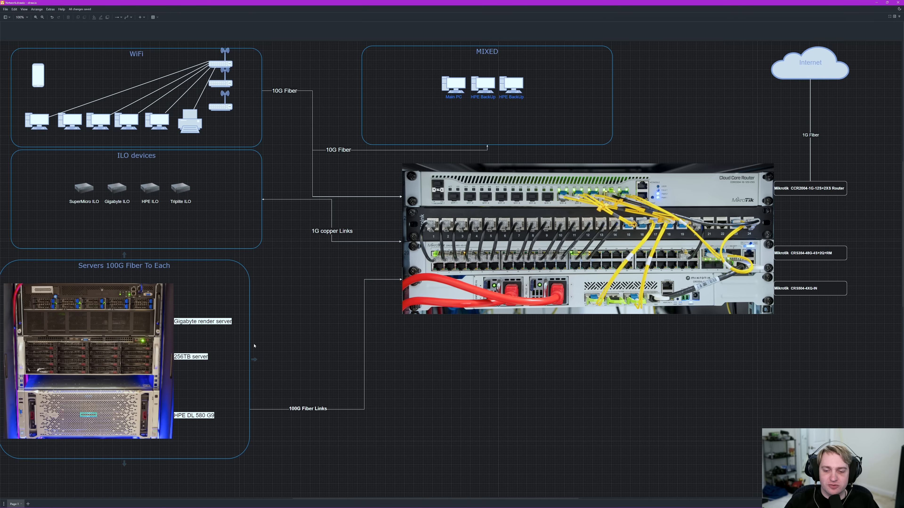
{"action": "mouse_move", "coordinate": [260, 365]}
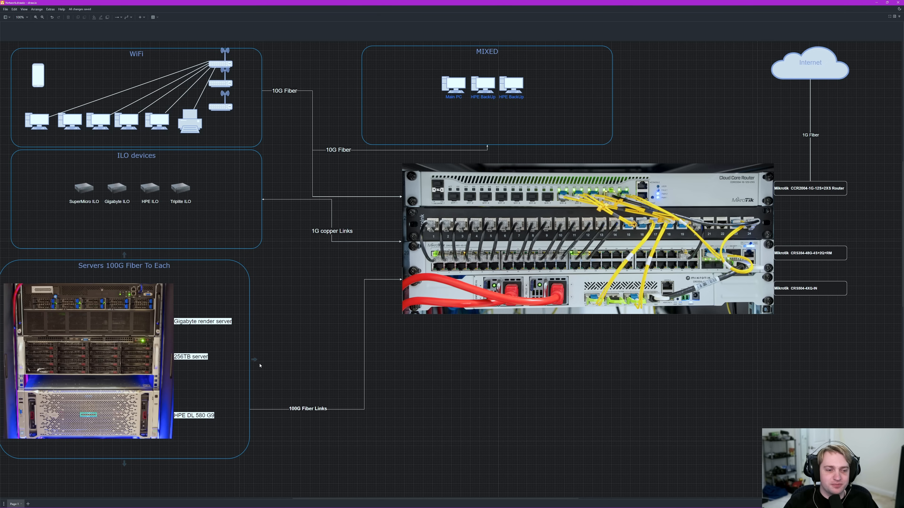